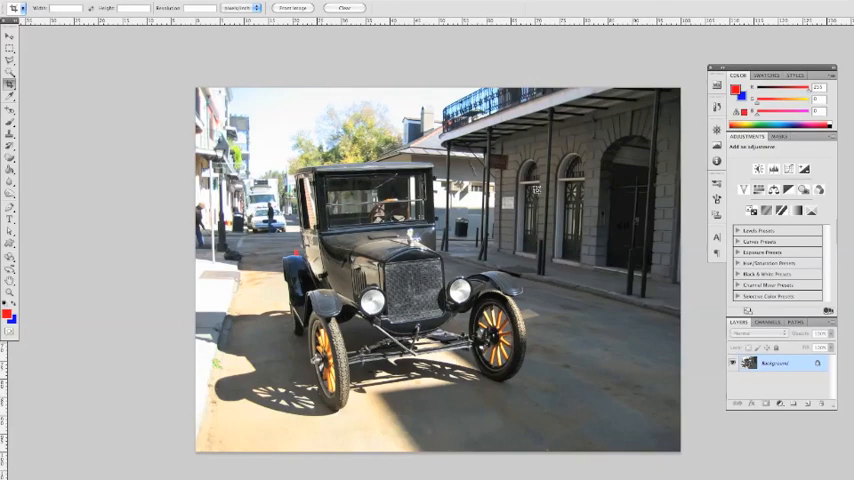
mouse_move(604, 248)
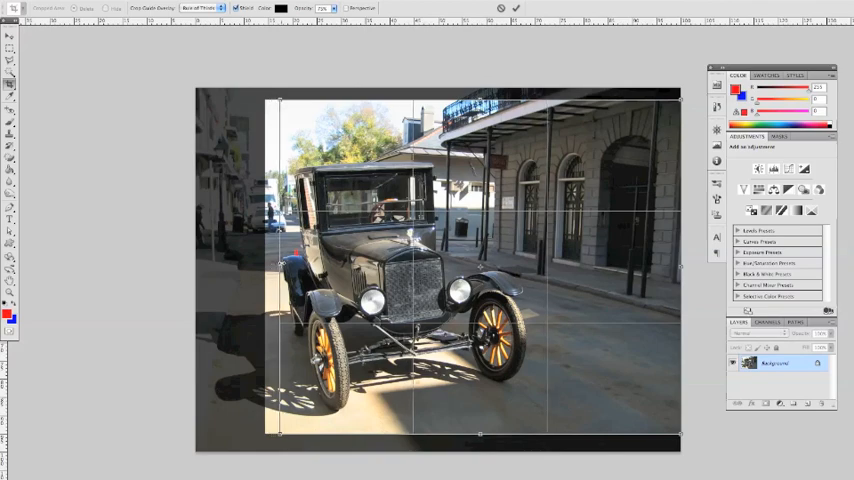
Crop the street photo to a tighter frame centred on the Model T, trimming the left side.
left_click_drag(280, 265, 287, 265)
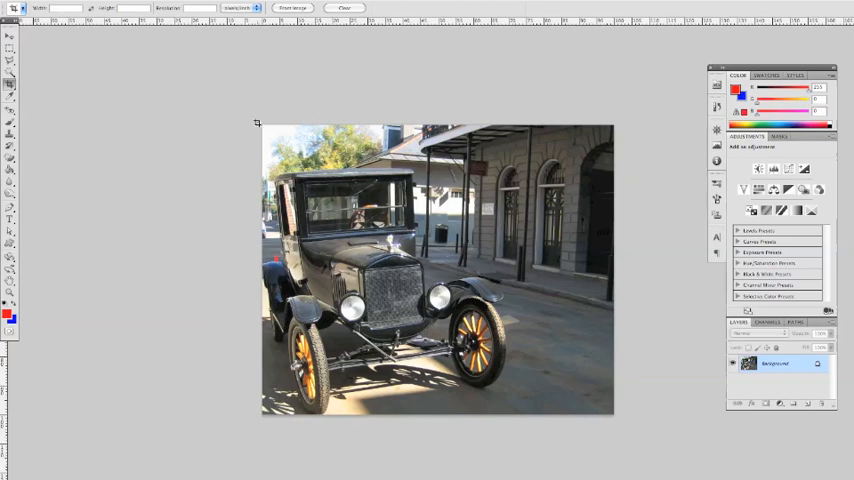
left_click_drag(258, 122, 617, 396)
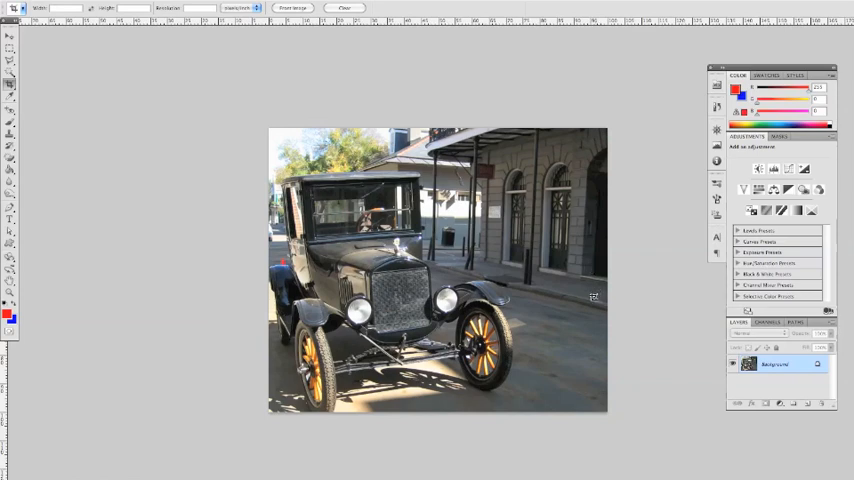
mouse_move(583, 334)
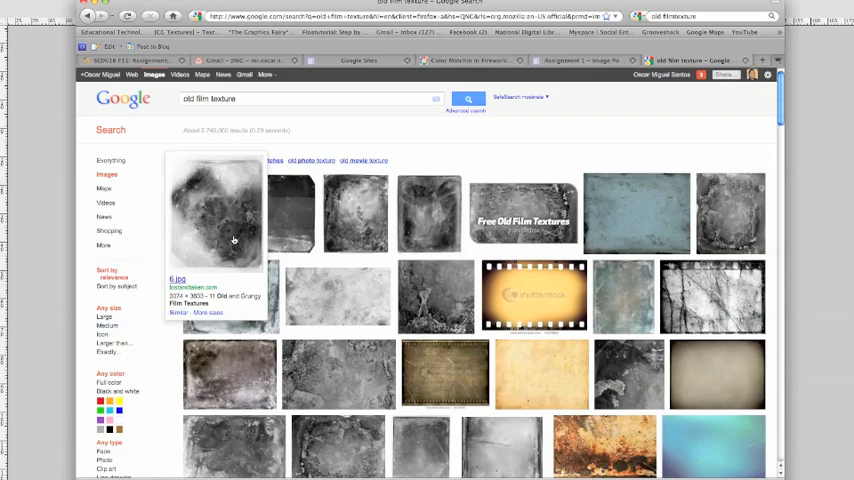
mouse_move(430, 215)
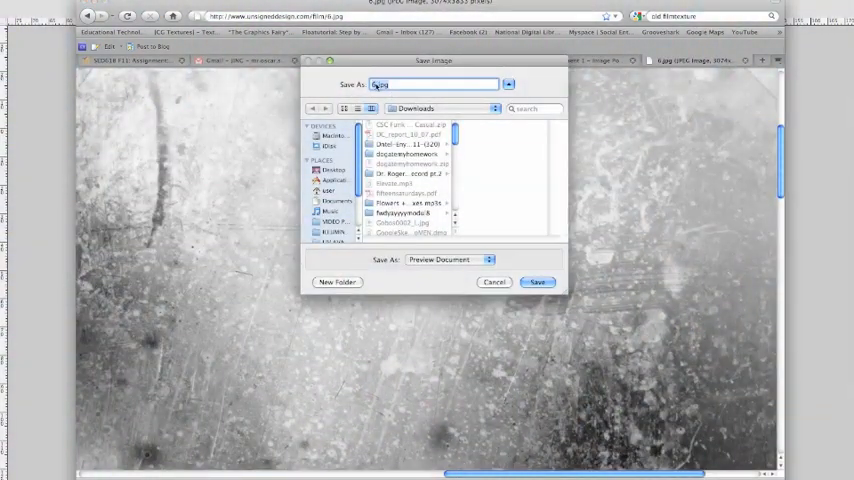
Save the old film texture image to the Desktop as texture.jpg.
left_click(335, 169)
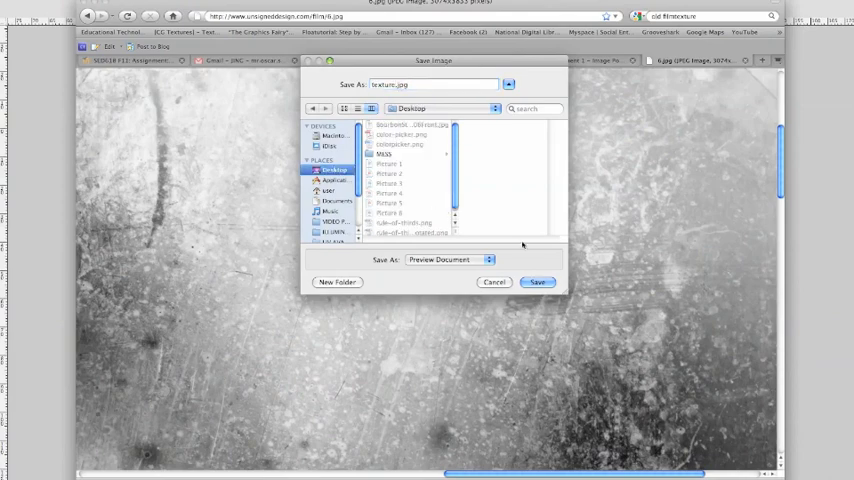
left_click(537, 281)
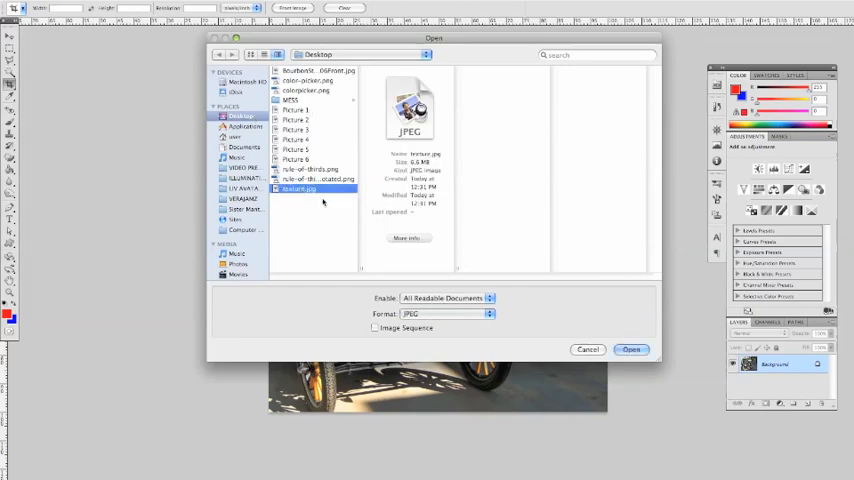
Open texture.jpg from the Desktop and tile it beside the cropped car photo.
left_click(631, 349)
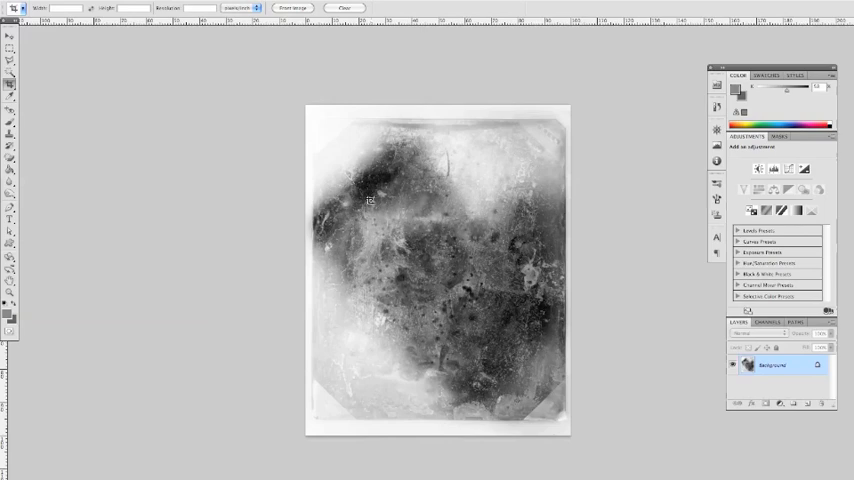
mouse_move(463, 195)
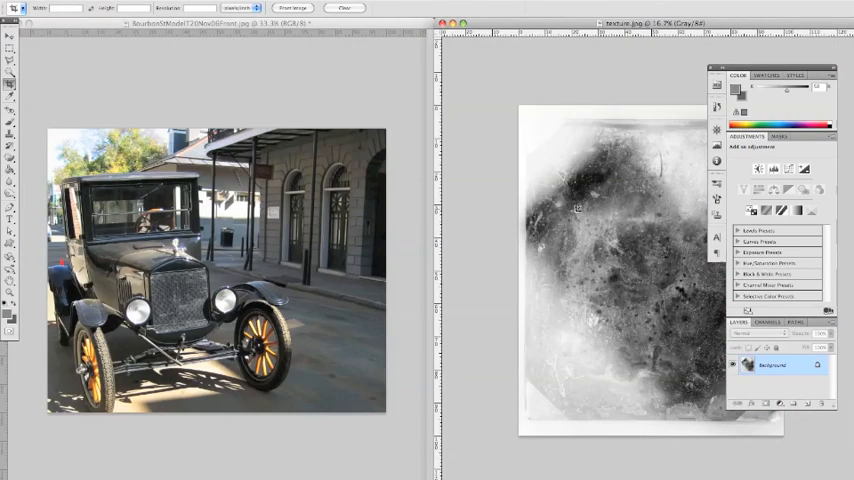
mouse_move(590, 220)
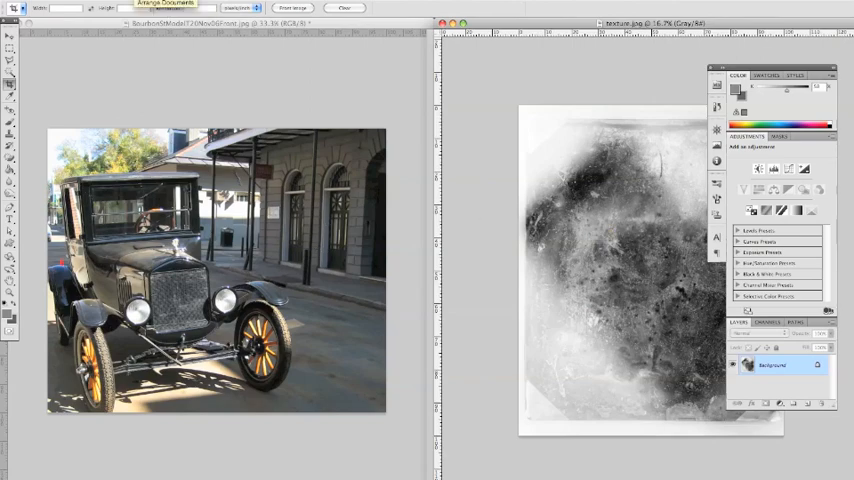
left_click(165, 8)
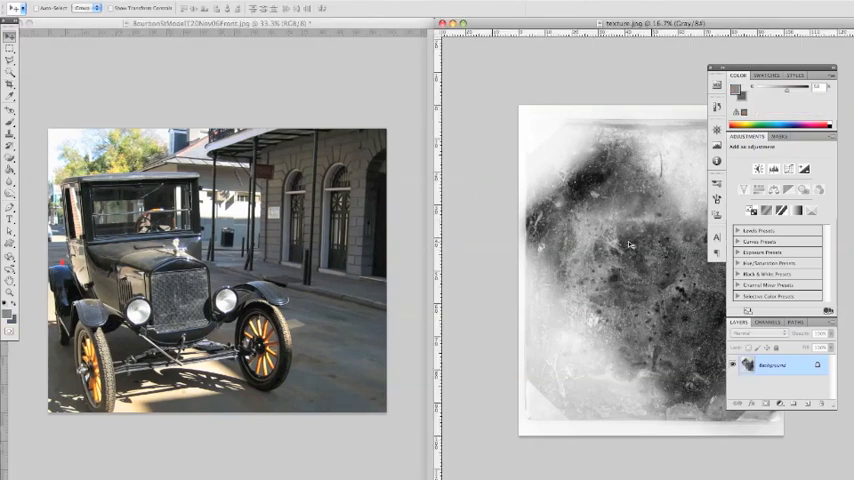
mouse_move(240, 260)
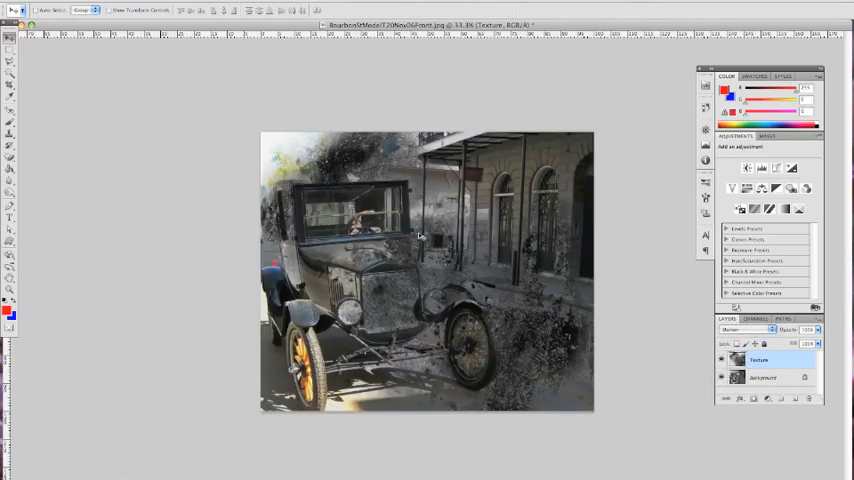
Preview the Texture layer with Screen and Color Dodge blending modes.
left_click(742, 330)
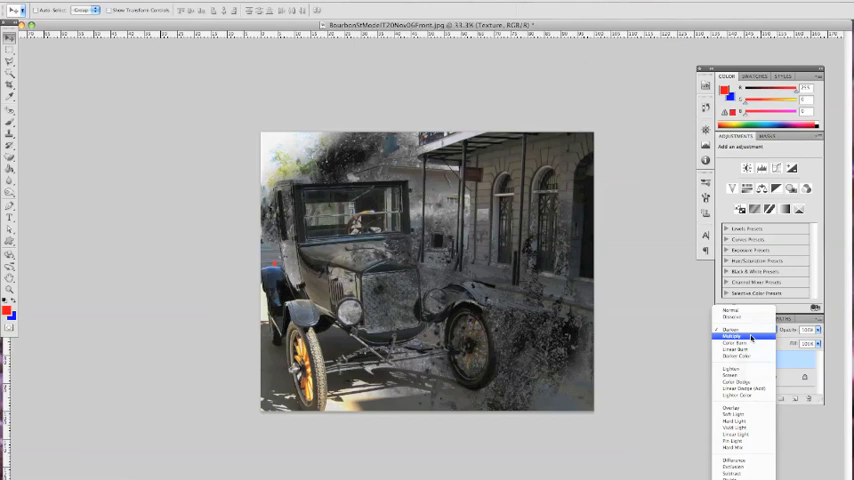
left_click(733, 335)
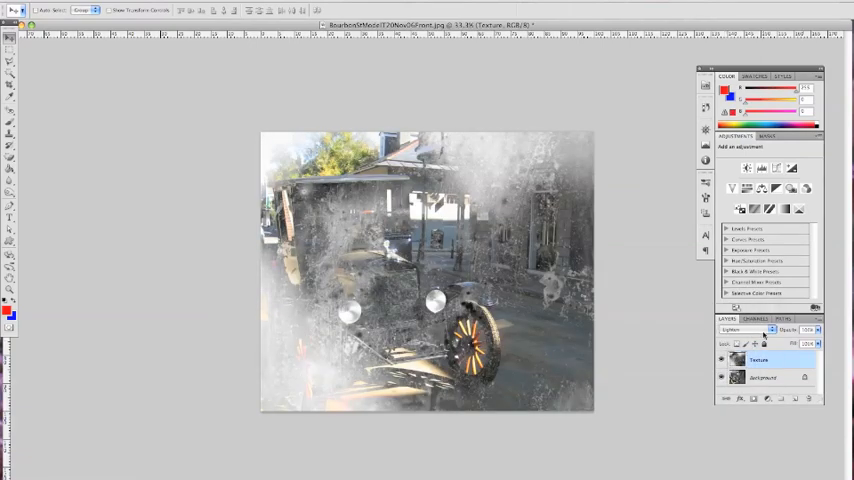
left_click(745, 330)
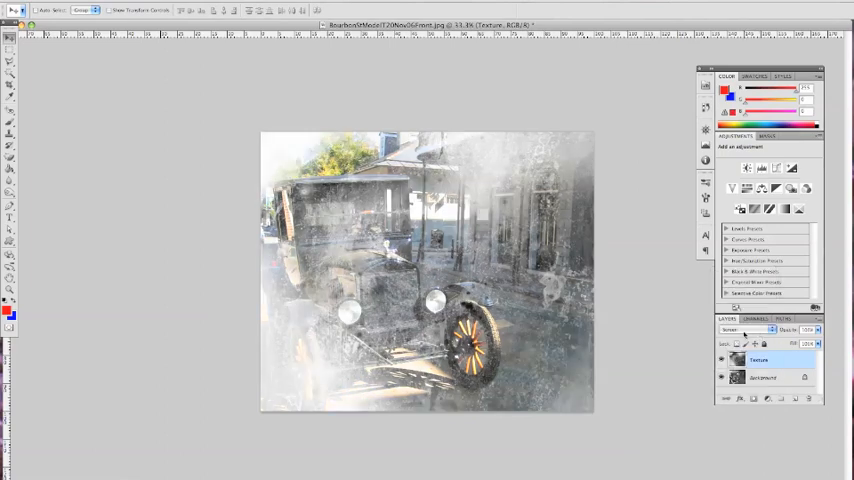
left_click(747, 330)
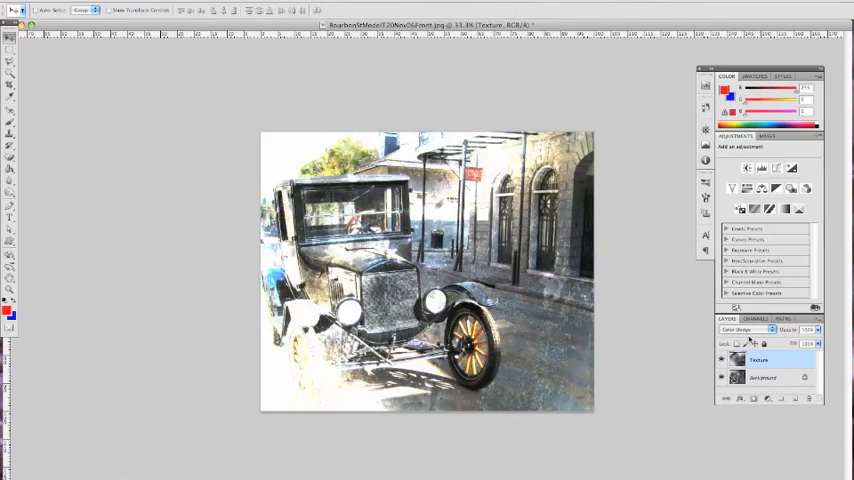
left_click(745, 330)
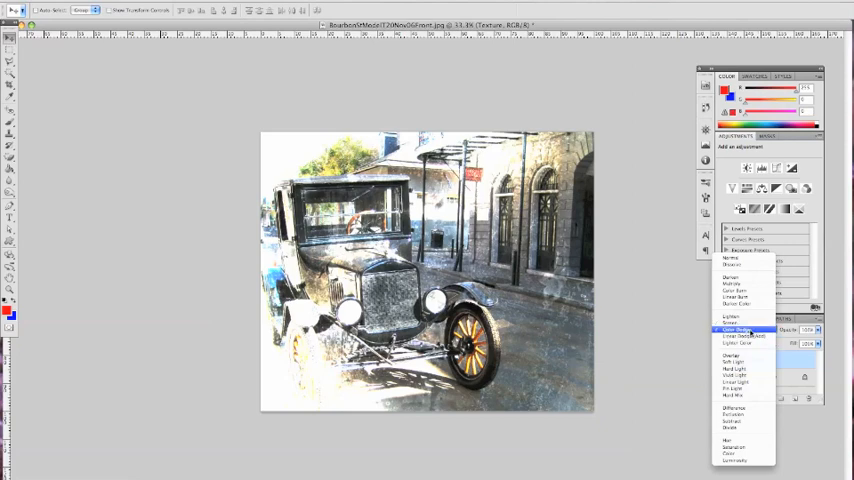
Try Overlay, settle on Hard Light for the Texture layer, then hide it.
left_click(738, 330)
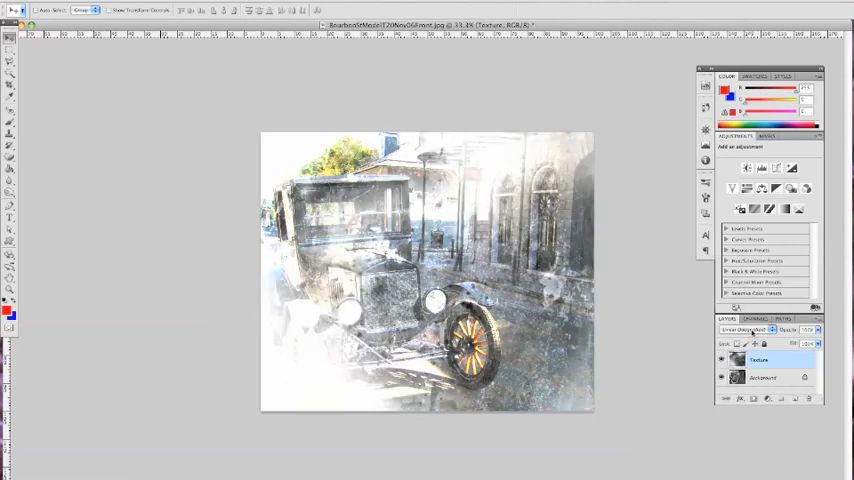
left_click(745, 330)
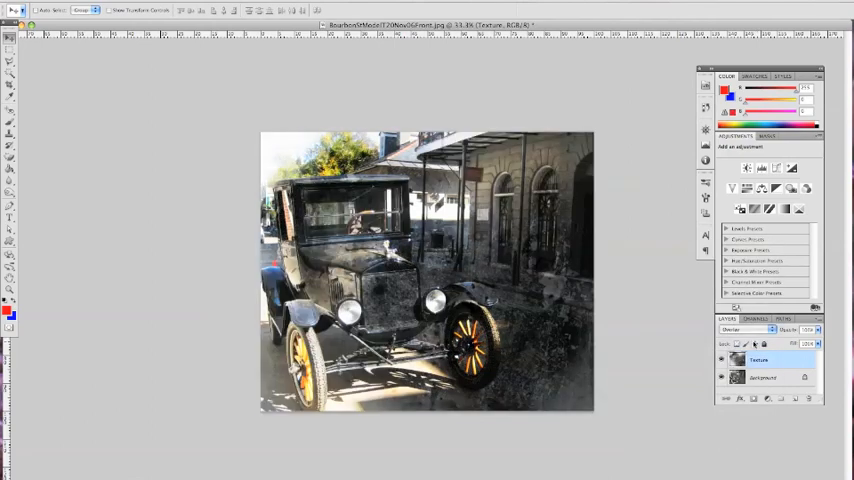
left_click(745, 330)
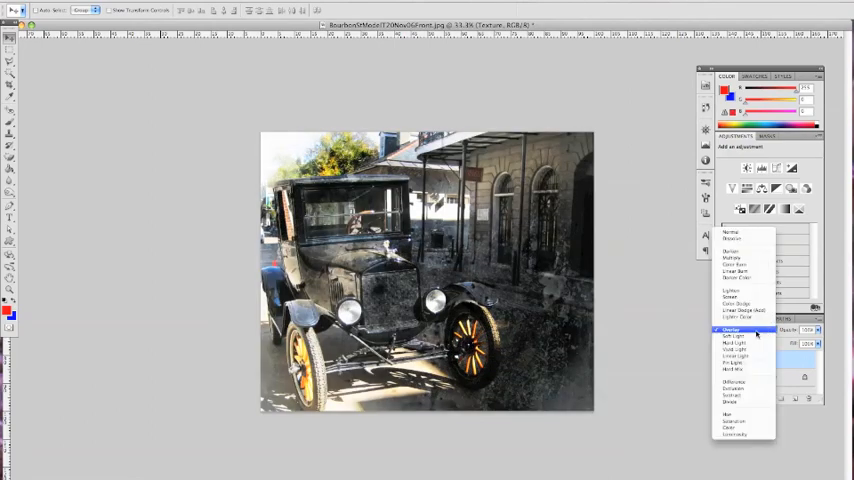
left_click(731, 329)
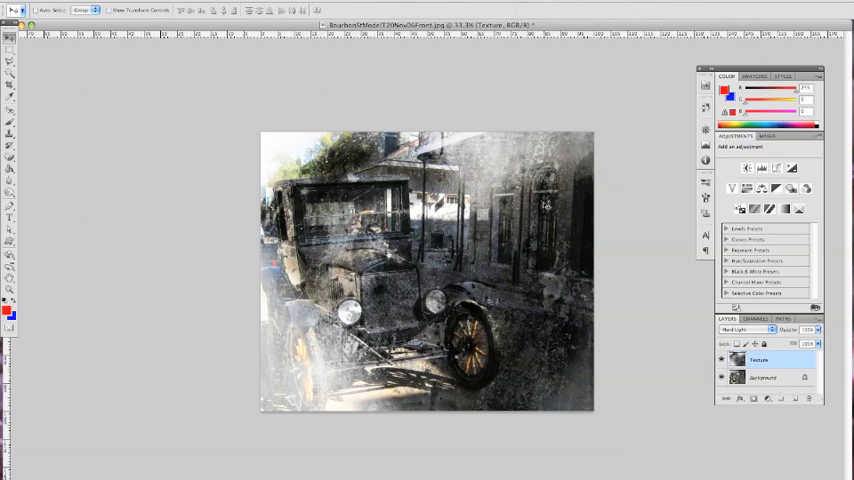
mouse_move(545, 207)
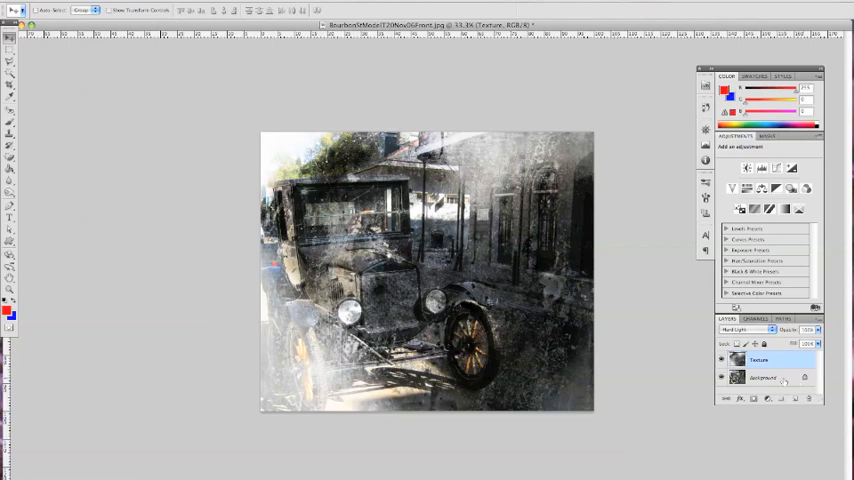
left_click(763, 378)
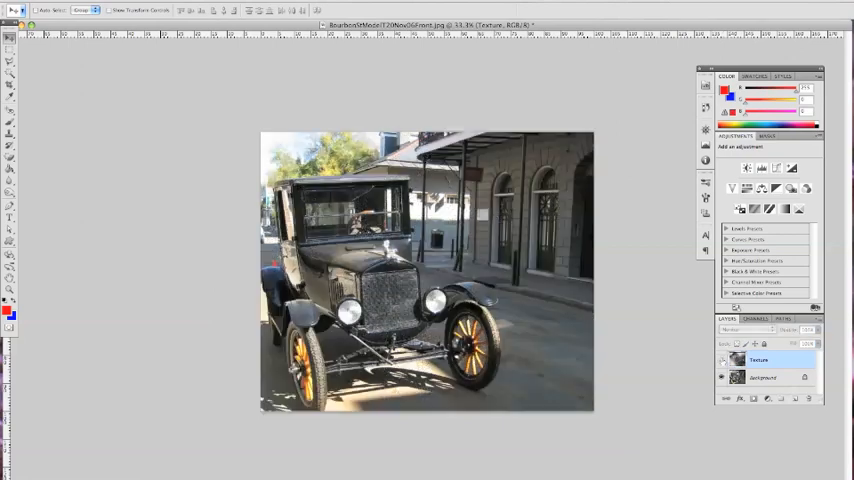
Select the Background photo layer while the Texture layer stays hidden.
left_click(762, 377)
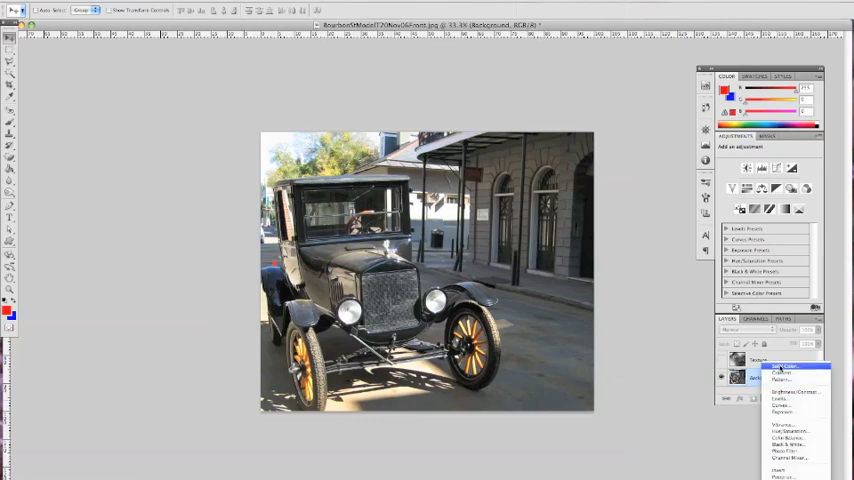
mouse_move(783, 399)
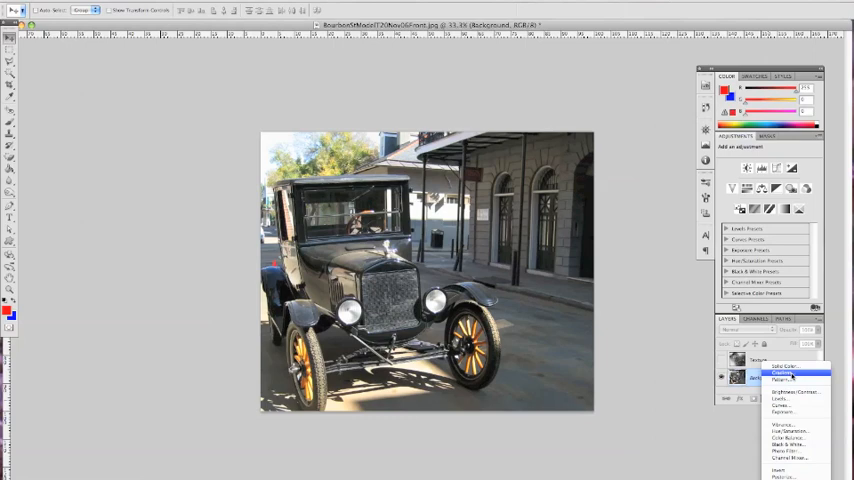
mouse_move(788, 431)
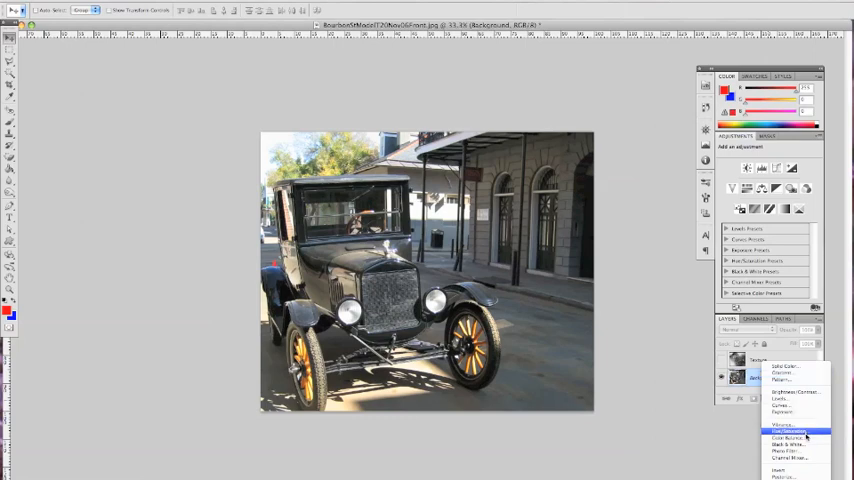
Add a colorized Hue/Saturation adjustment layer giving the car photo a sepia tint.
left_click(786, 431)
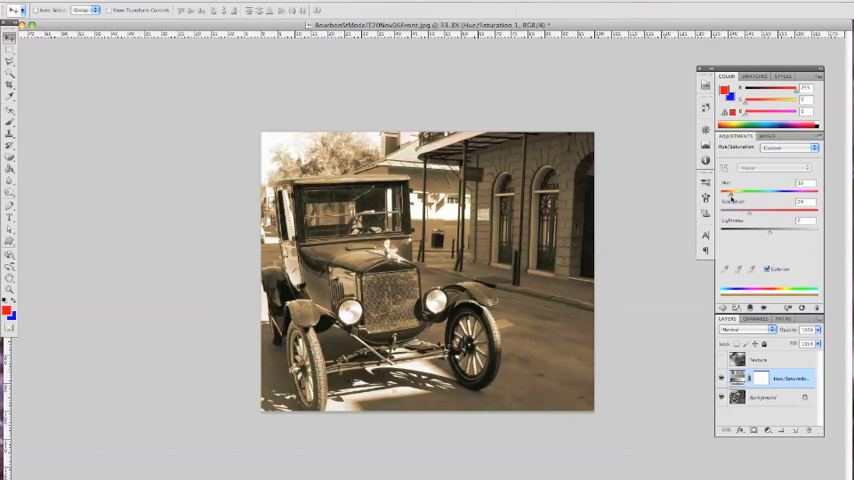
left_click_drag(770, 229, 785, 229)
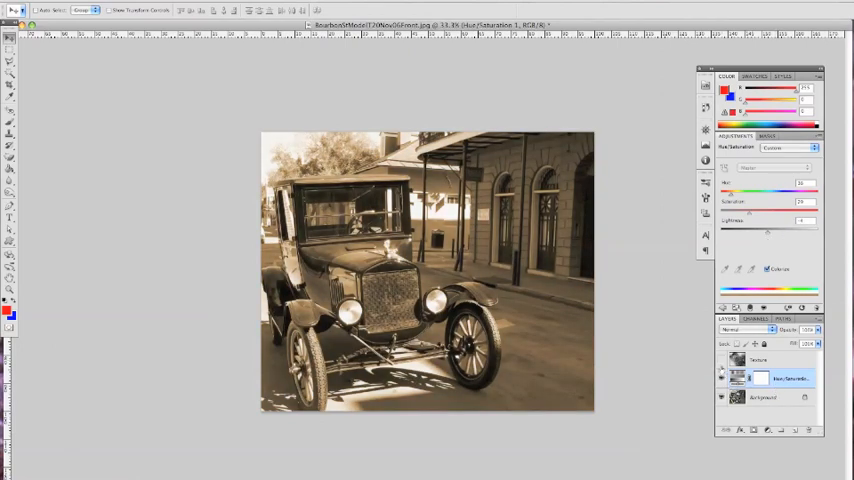
Make the Texture layer visible again over the sepia car photo in Hard Light.
left_click(722, 359)
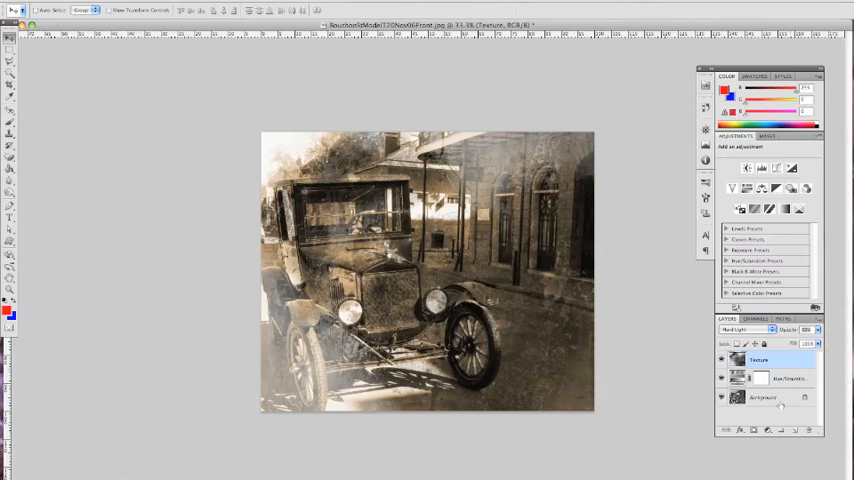
Raise Lightness and warm the Hue/Saturation tint for a faded, washed-out sepia look.
left_click(762, 397)
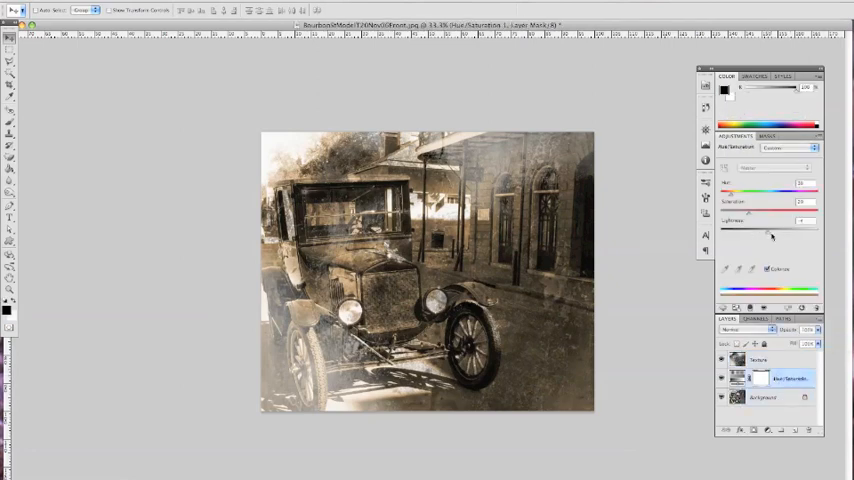
left_click_drag(770, 230, 790, 230)
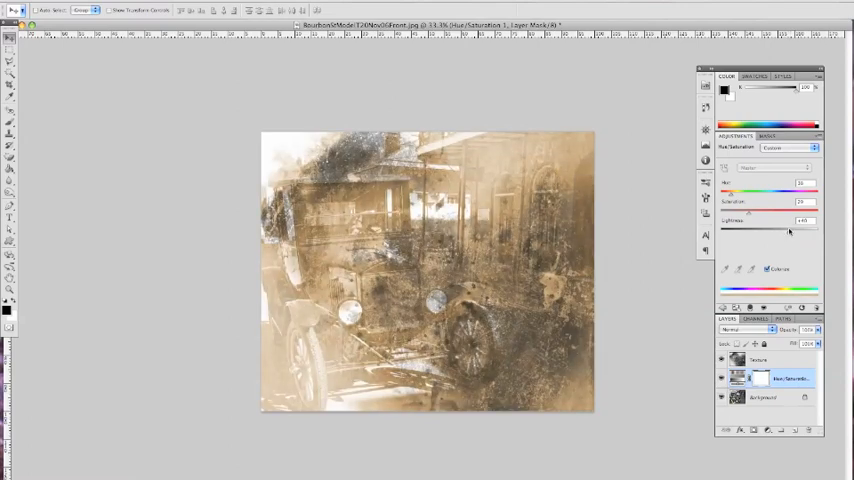
left_click_drag(790, 225, 787, 225)
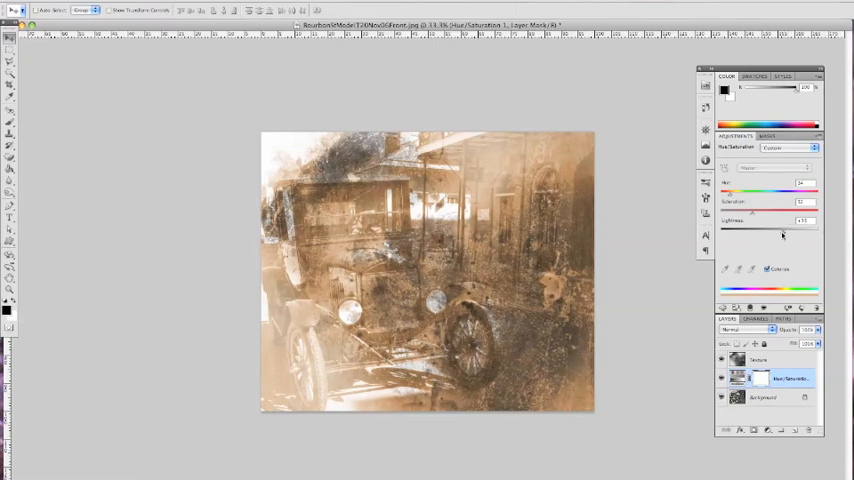
left_click_drag(780, 228, 783, 228)
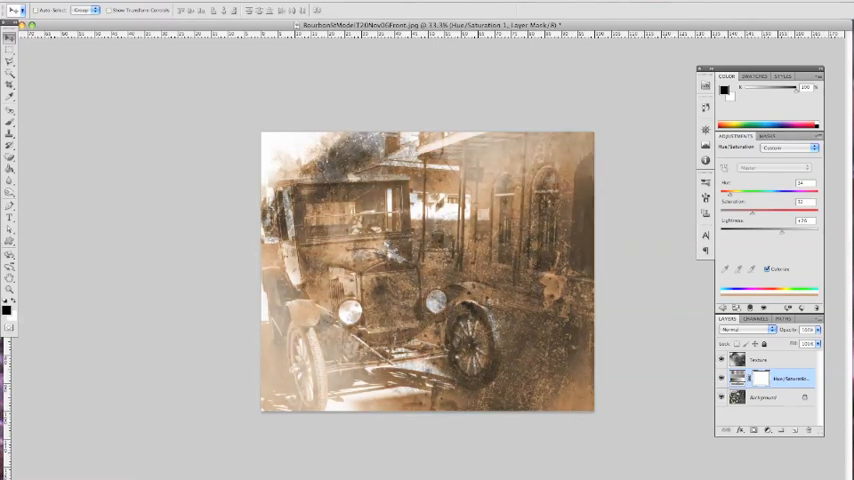
mouse_move(194, 446)
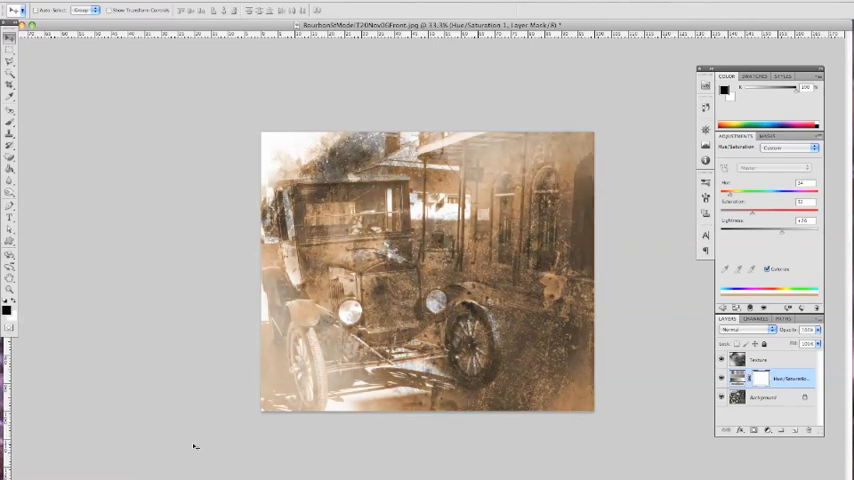